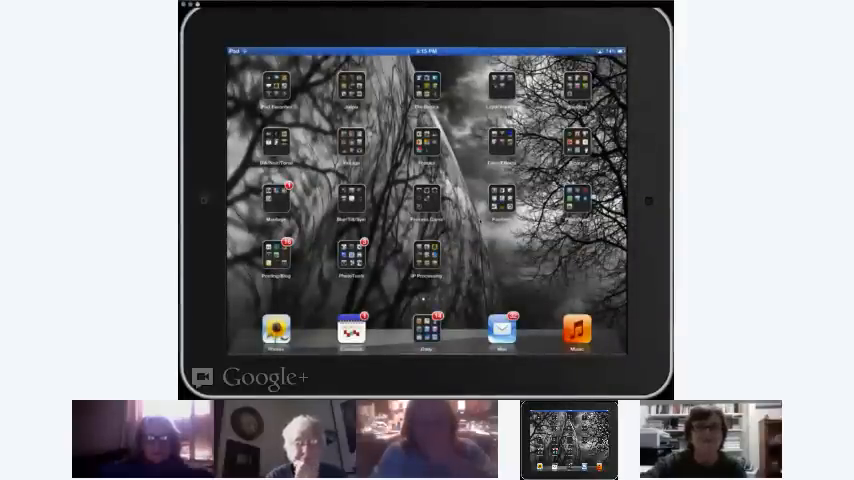
Launch FX Photo Studio from the home screen and show the photo album list
click(428, 440)
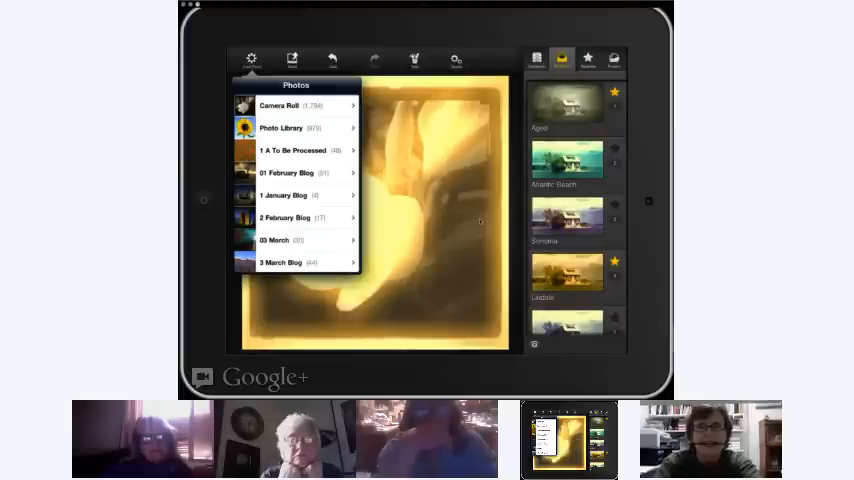
Load the sepia plumeria photo and apply the Yellow Glow effect to it
click(290, 104)
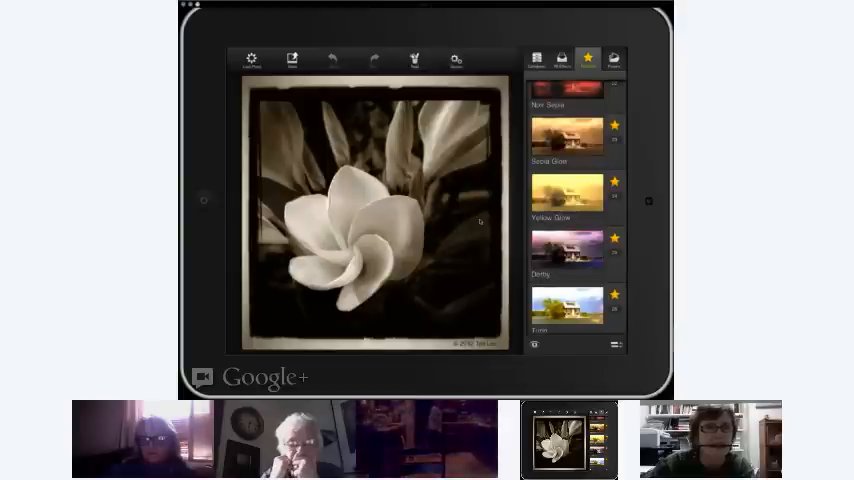
click(566, 192)
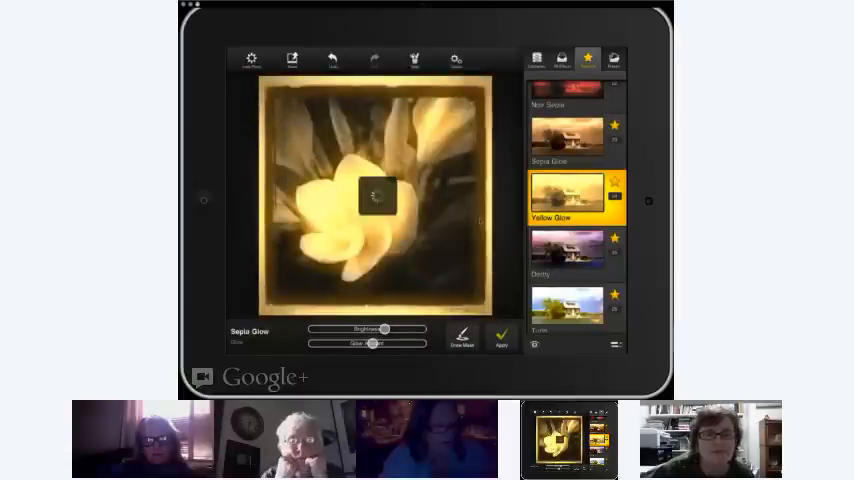
Tune the yellow glow strength and save the glowing plumeria to the Photo Album
click(572, 198)
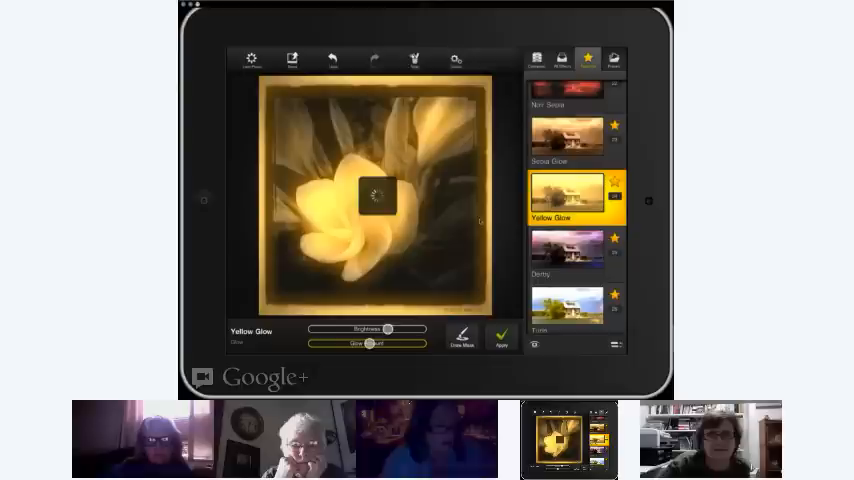
drag(392, 344, 364, 344)
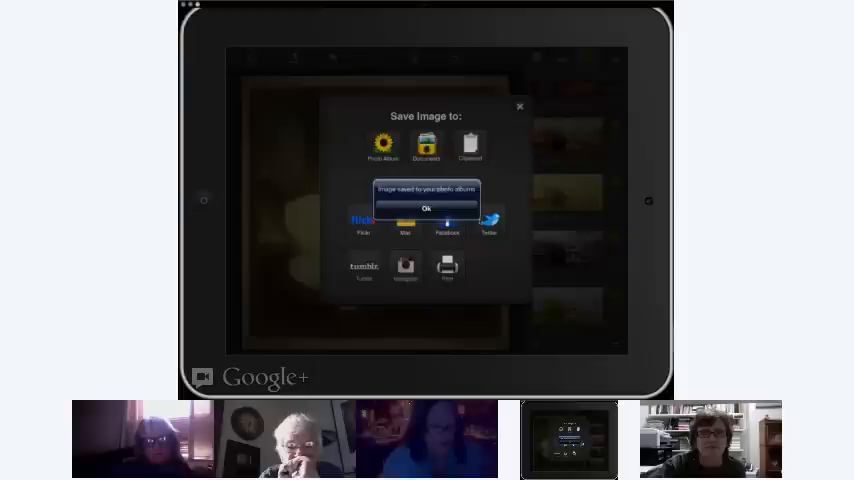
Dismiss the saved confirmation and move to Image Blender with the sepia plumeria loaded
click(424, 208)
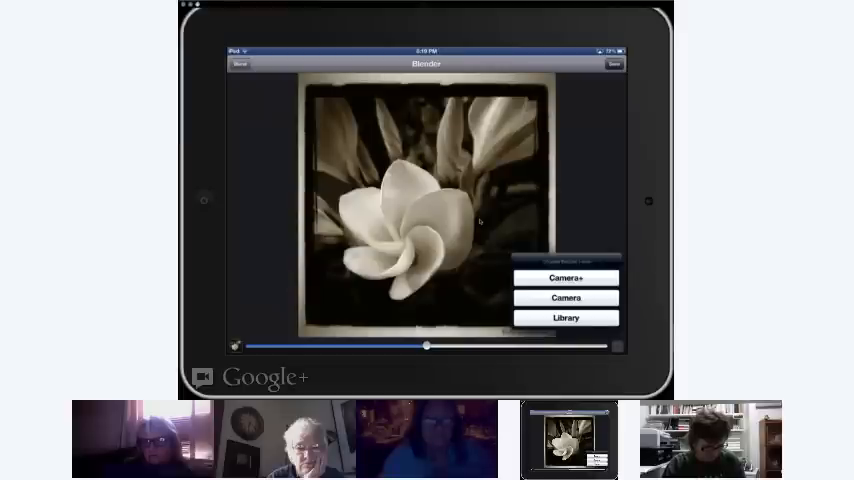
Load the glow version as the second layer, set its opacity and choose a blend mode
click(564, 316)
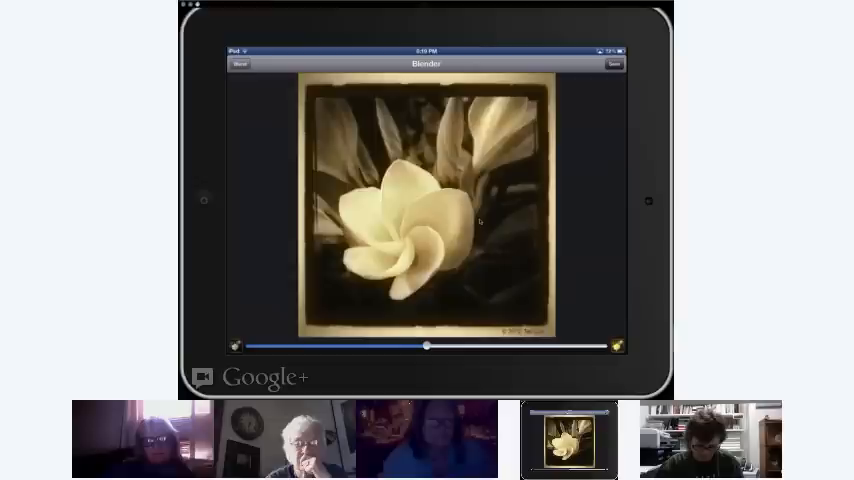
click(240, 64)
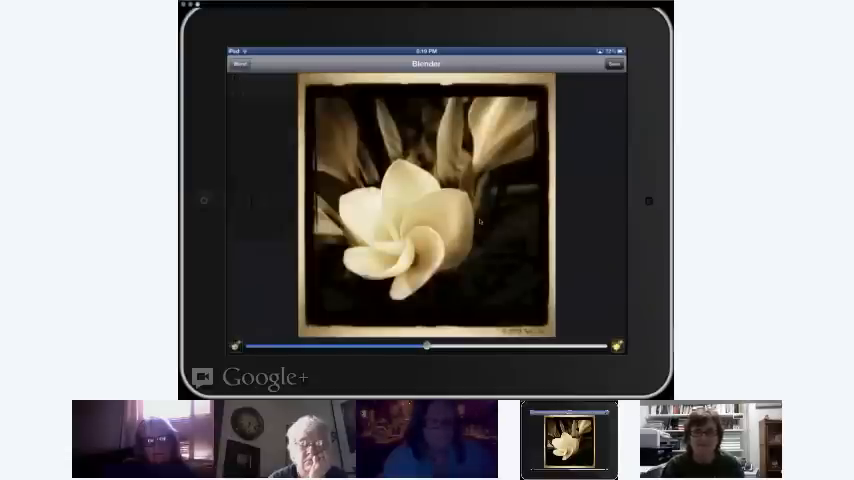
drag(428, 344, 510, 344)
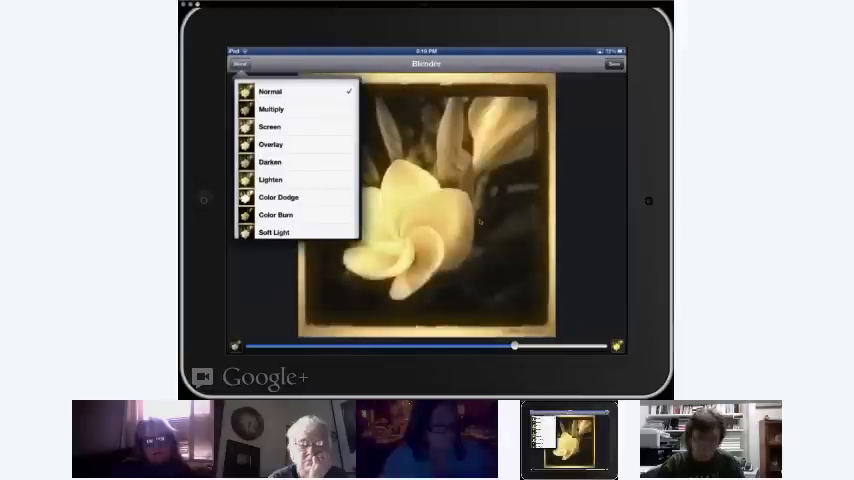
click(270, 92)
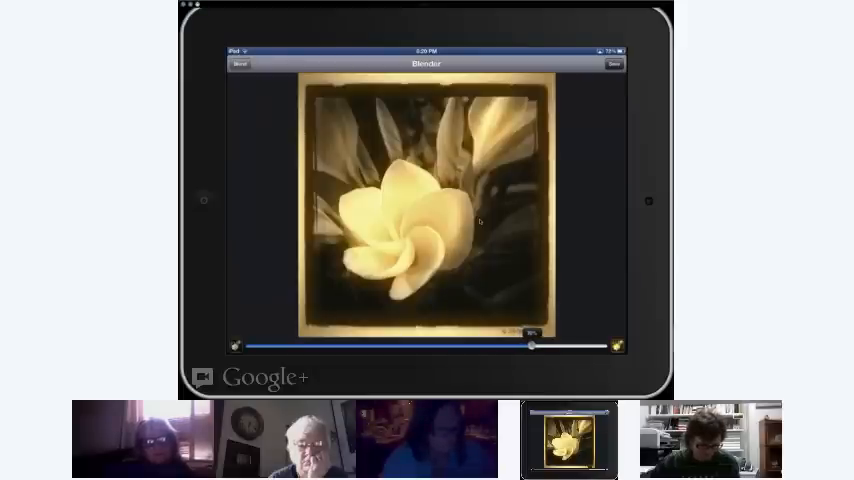
Save the blended sepia-and-glow plumeria image from Image Blender
click(240, 64)
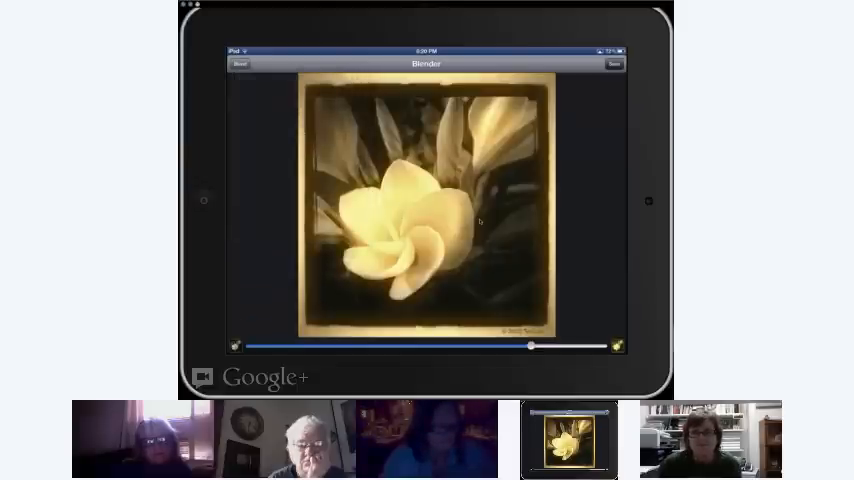
click(616, 64)
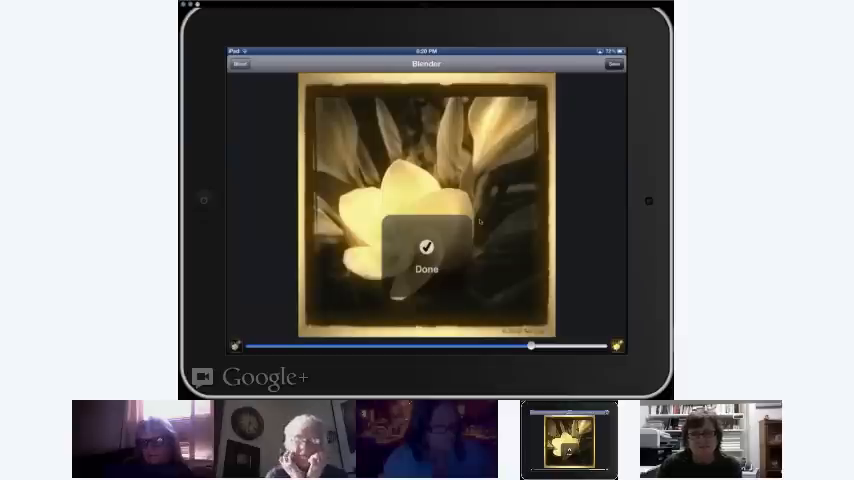
click(426, 244)
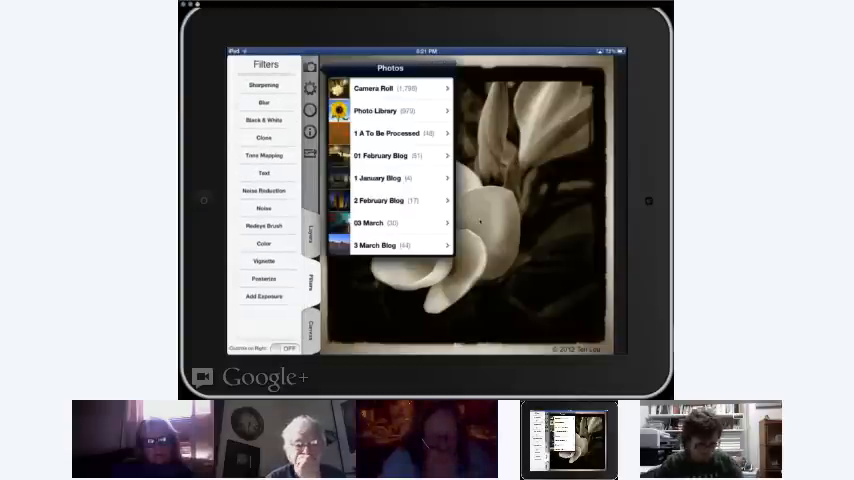
Load the sepia plumeria from the Camera Roll into Filterstorm's editor
click(396, 88)
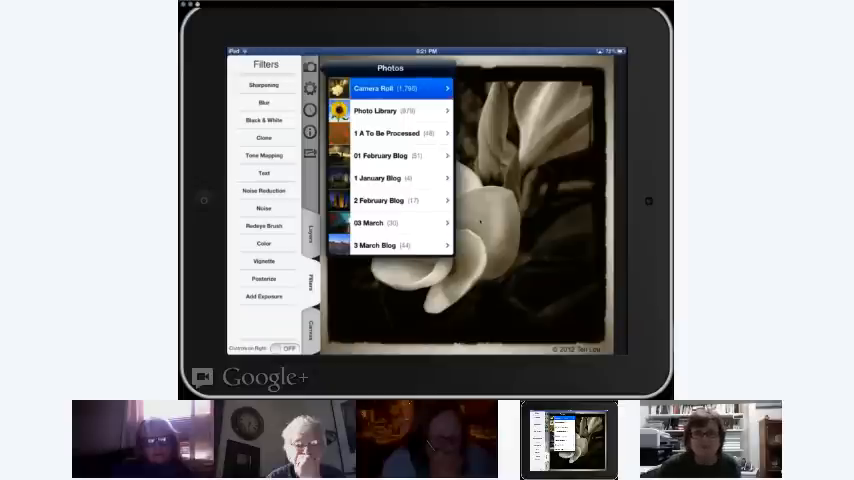
click(390, 88)
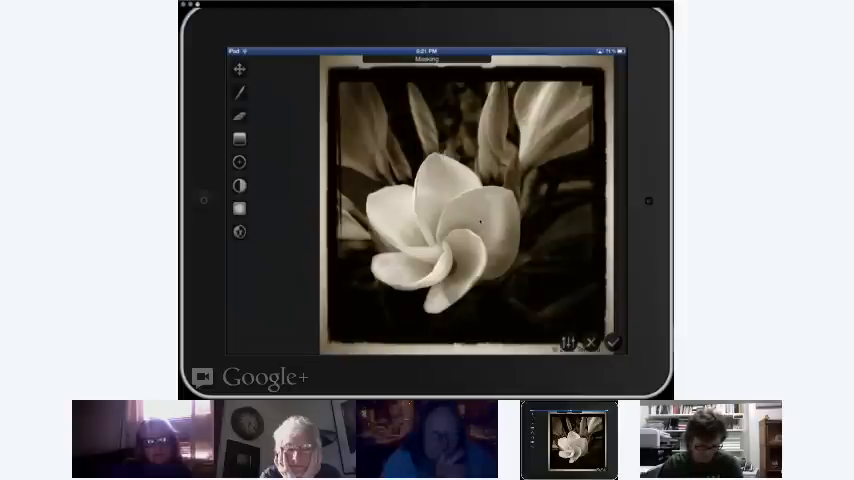
Bring up a multi-slider adjustment over a zoomed view of the white flower
click(238, 92)
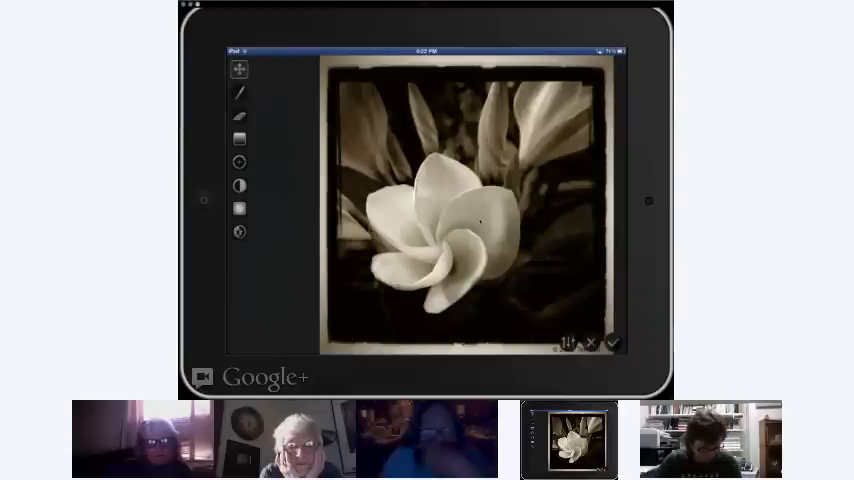
click(238, 92)
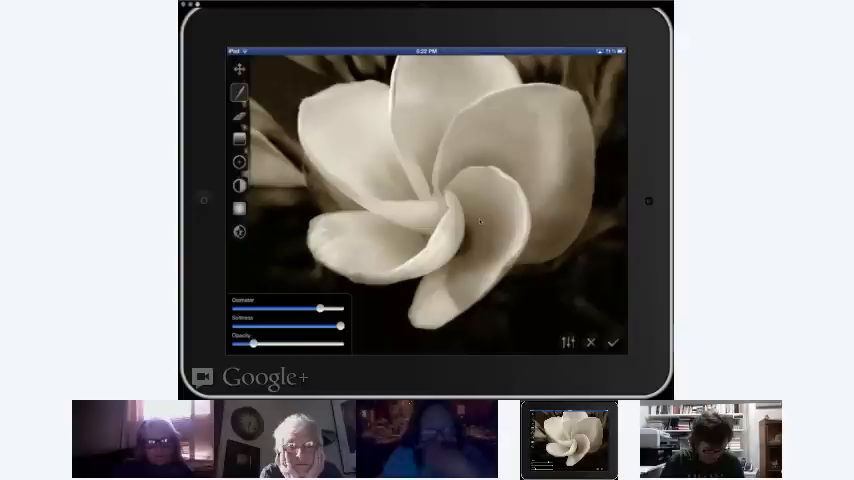